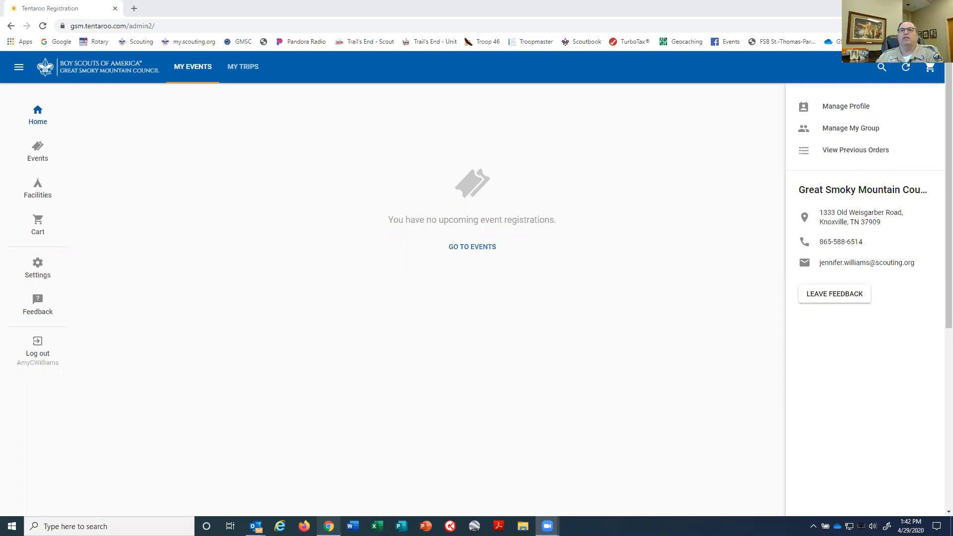
{"action": "mouse_move", "coordinate": [308, 216]}
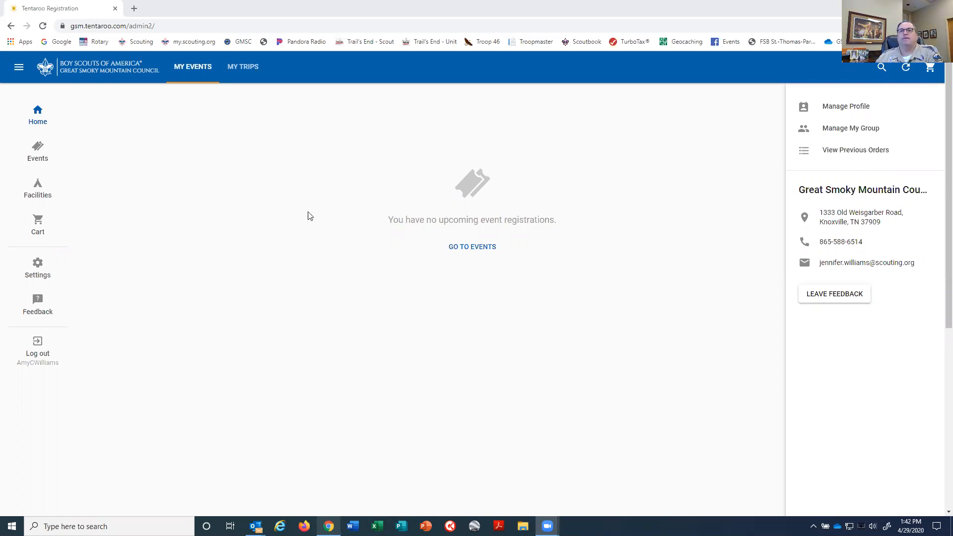
- Go from the Tentaroo home page to the Available Events list
{"action": "left_click", "coordinate": [37, 151]}
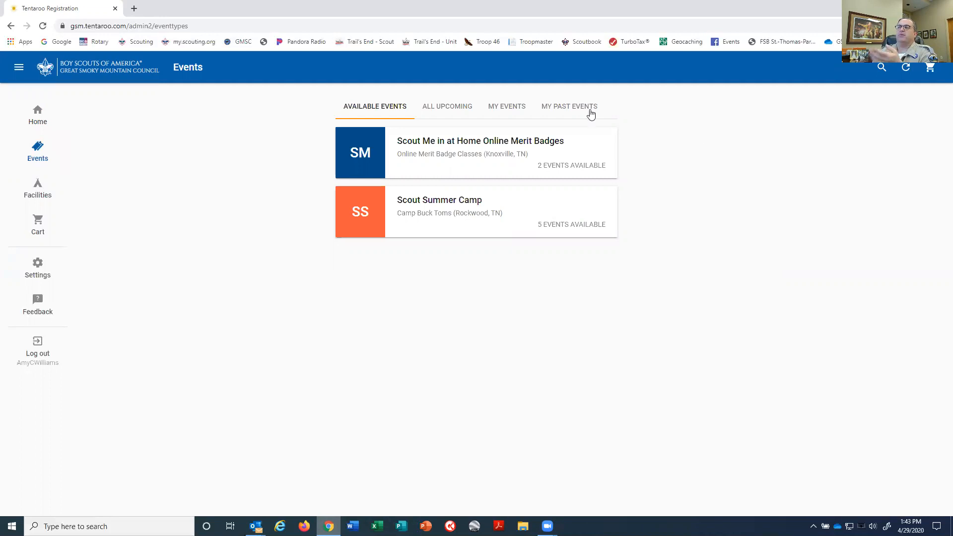
{"action": "mouse_move", "coordinate": [549, 113]}
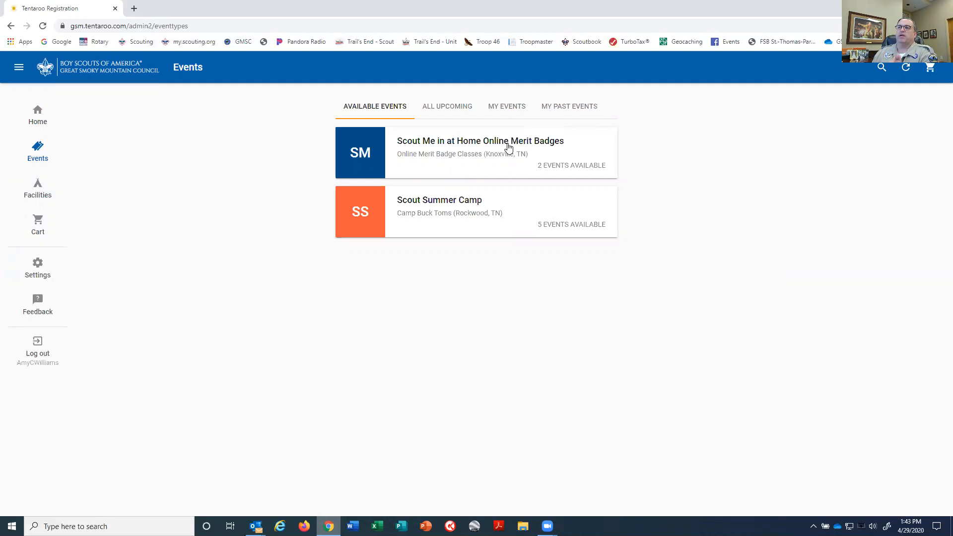
- Open Scout Me in at Home Online Merit Badges and view its past weeks
{"action": "left_click", "coordinate": [480, 140]}
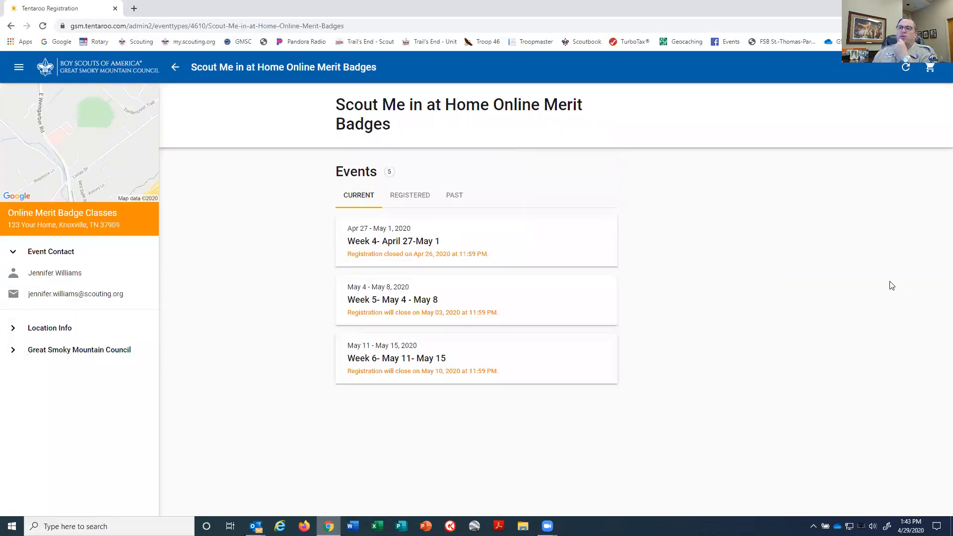
{"action": "mouse_move", "coordinate": [303, 285]}
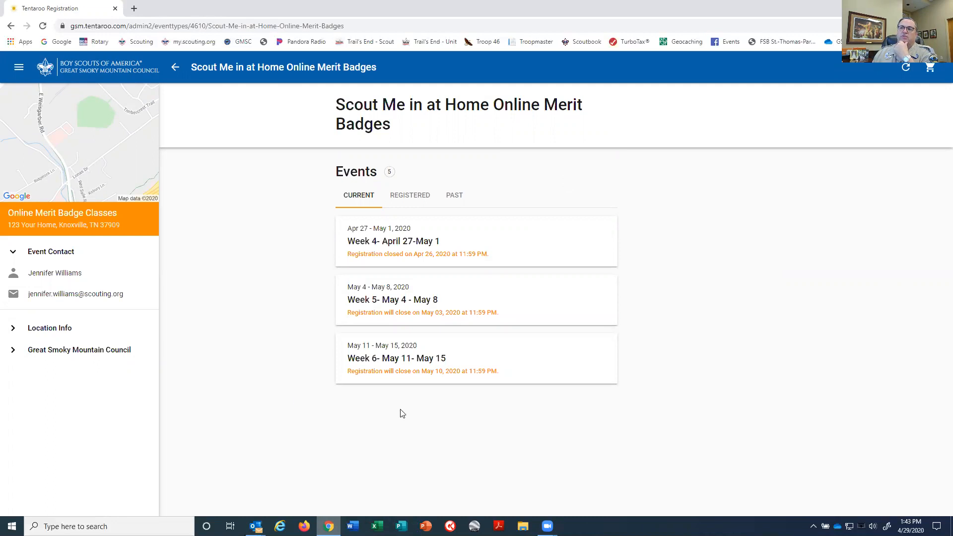
{"action": "mouse_move", "coordinate": [462, 218]}
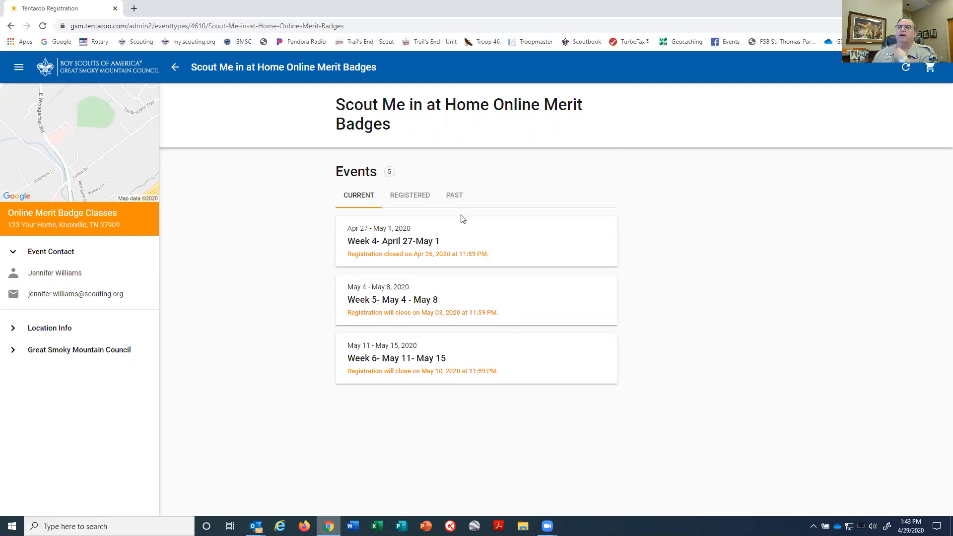
{"action": "mouse_move", "coordinate": [453, 199]}
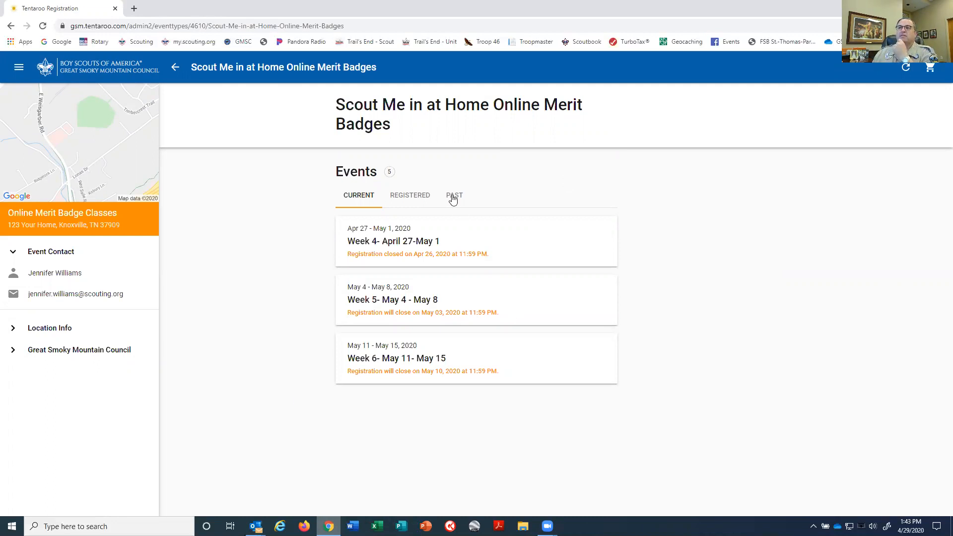
{"action": "left_click", "coordinate": [454, 195]}
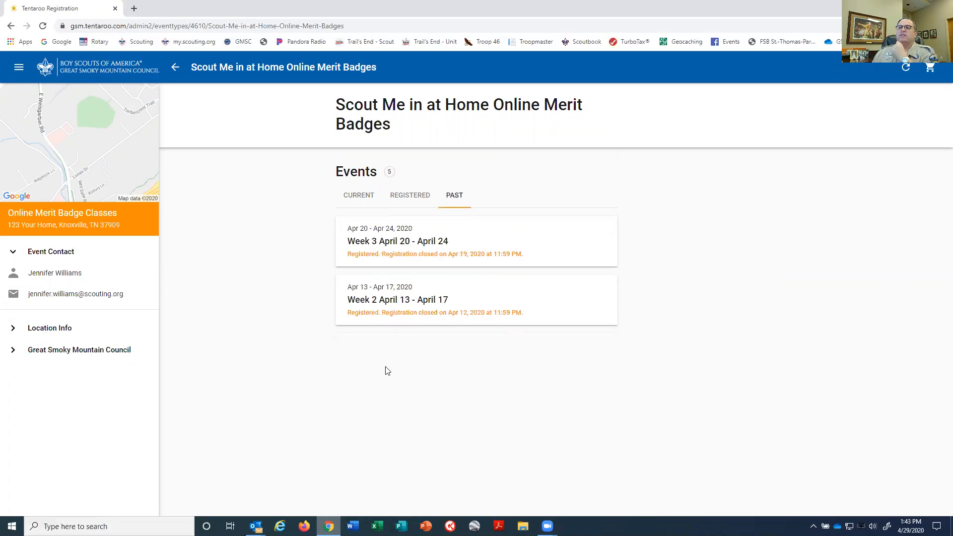
{"action": "mouse_move", "coordinate": [437, 306]}
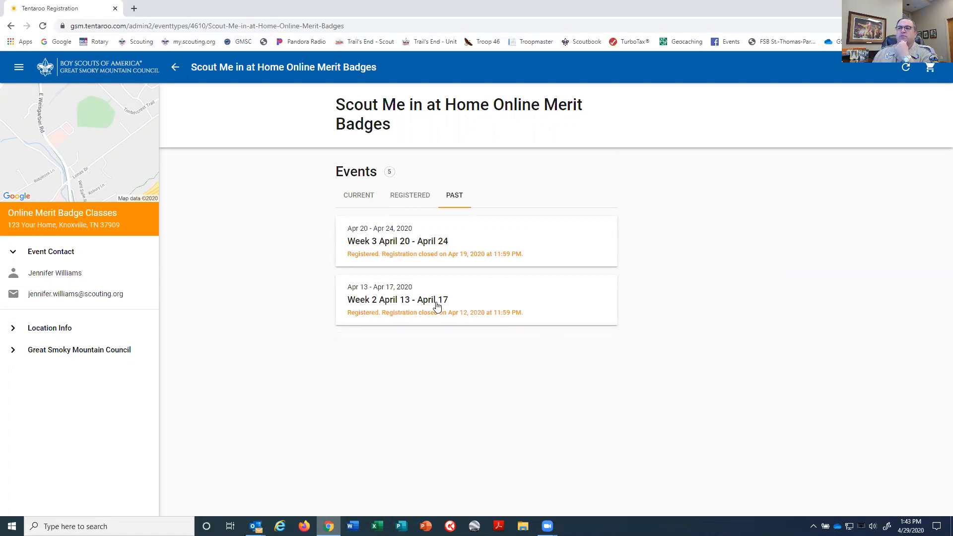
- Open the Week 2 April 13 - April 17 registration and scroll to Participants
{"action": "left_click", "coordinate": [397, 298]}
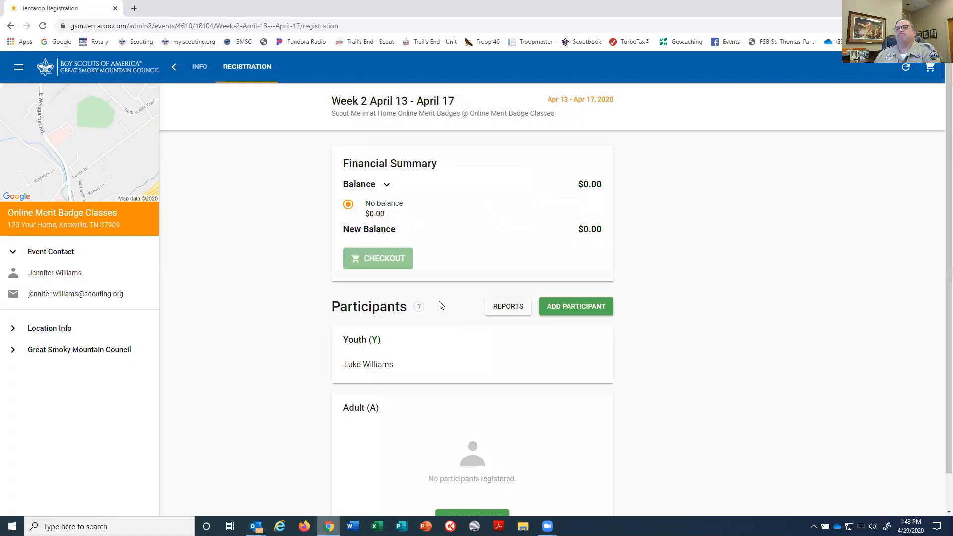
{"action": "scroll", "scroll_direction": "down", "scroll_amount": 3}
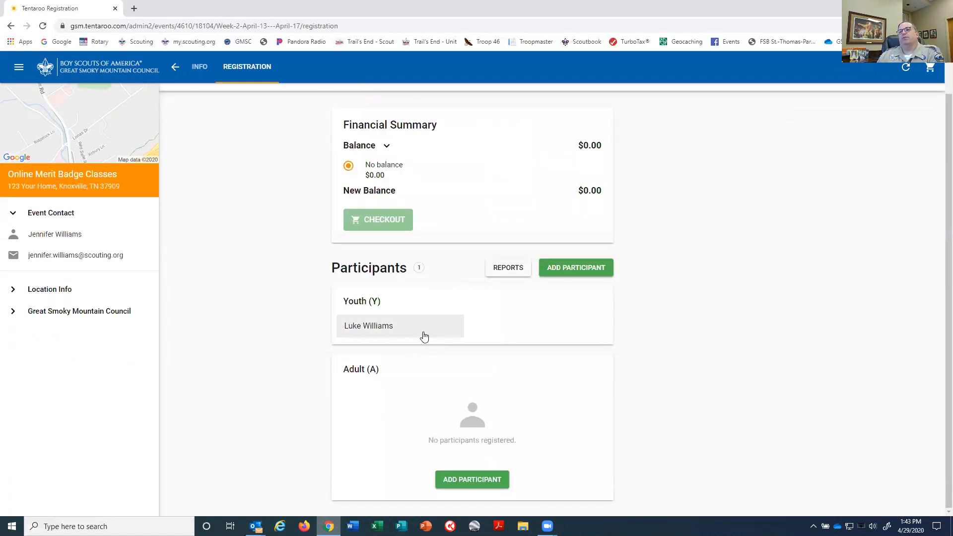
{"action": "mouse_move", "coordinate": [394, 335]}
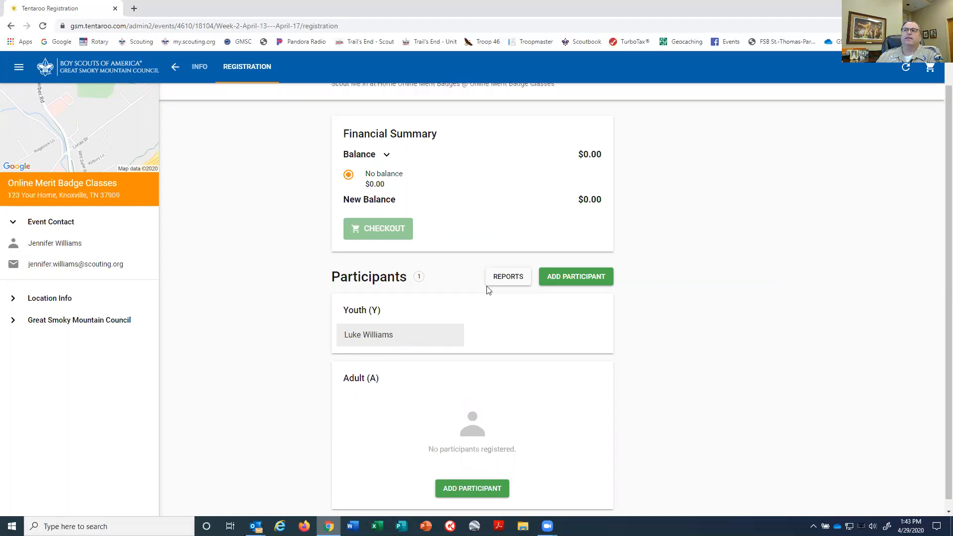
- Generate the Blue Cards Front PDF report and open it in a new tab
{"action": "left_click", "coordinate": [507, 276]}
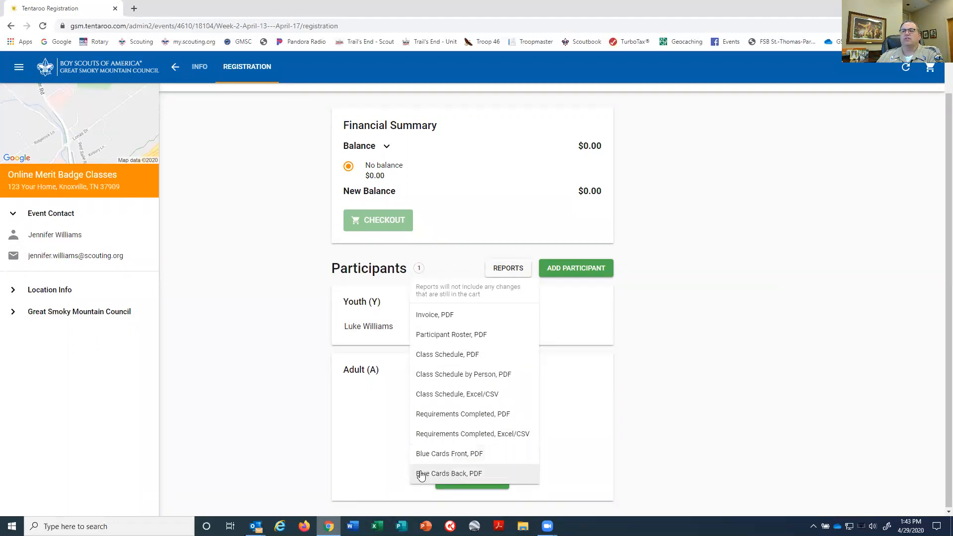
{"action": "mouse_move", "coordinate": [462, 453]}
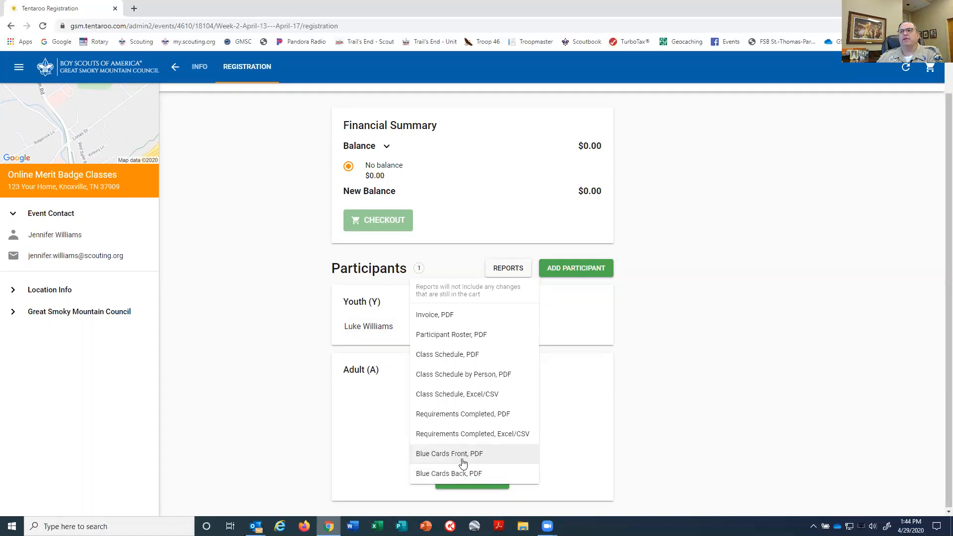
{"action": "left_click", "coordinate": [450, 453]}
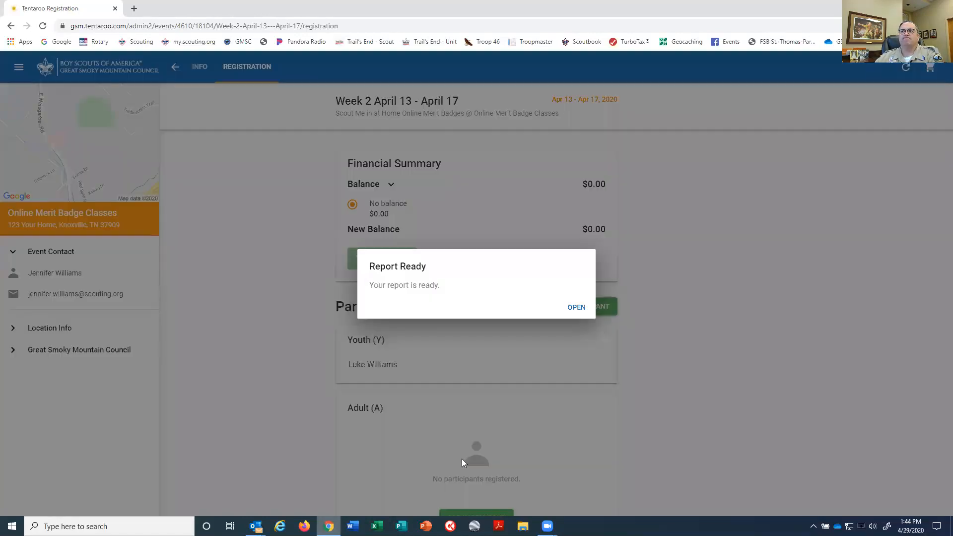
{"action": "left_click", "coordinate": [575, 306]}
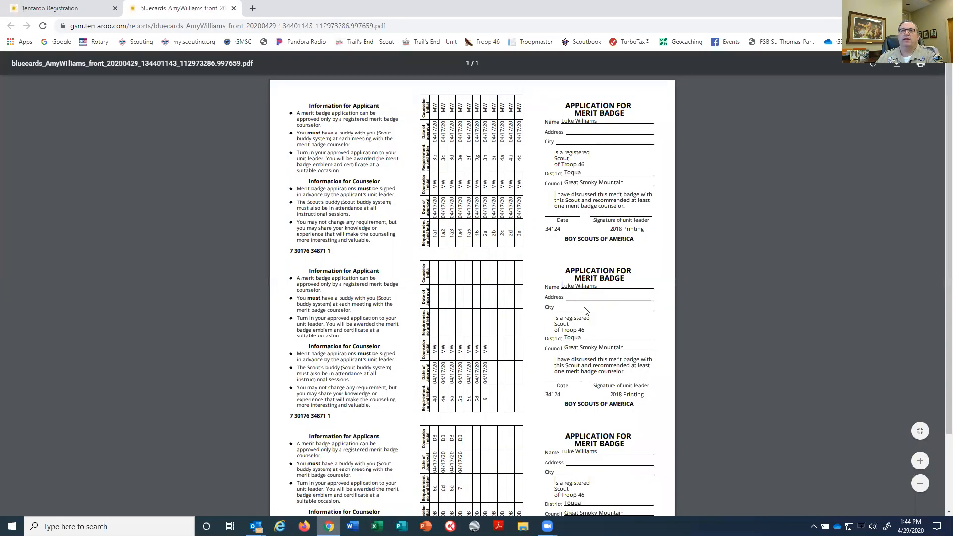
- Back on the Week 2 registration, generate and open the Blue Cards Back PDF
{"action": "left_click", "coordinate": [49, 8]}
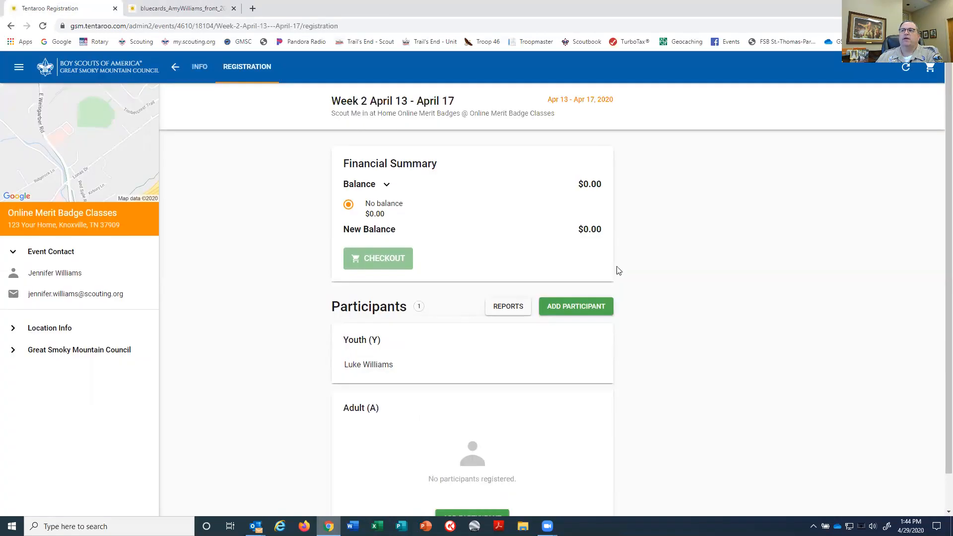
{"action": "left_click", "coordinate": [508, 306]}
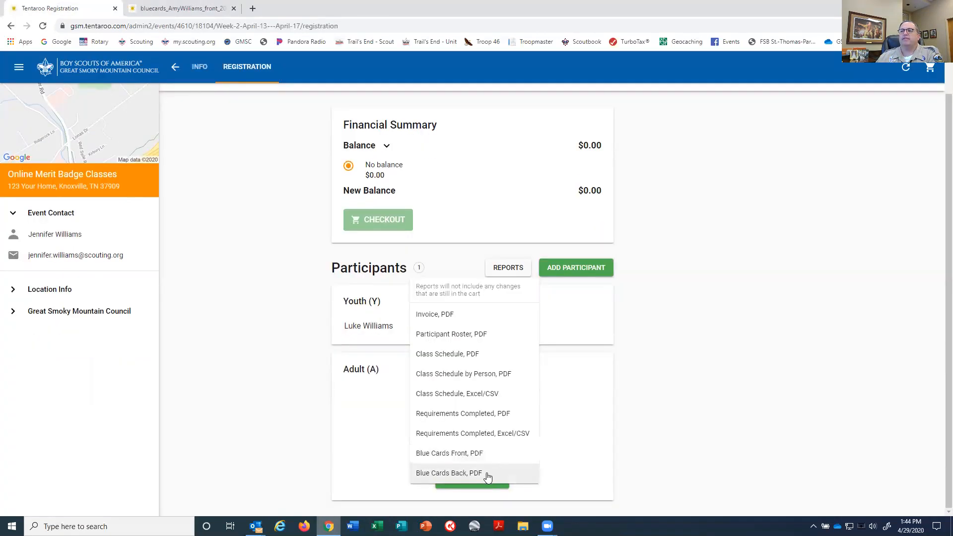
{"action": "left_click", "coordinate": [449, 473]}
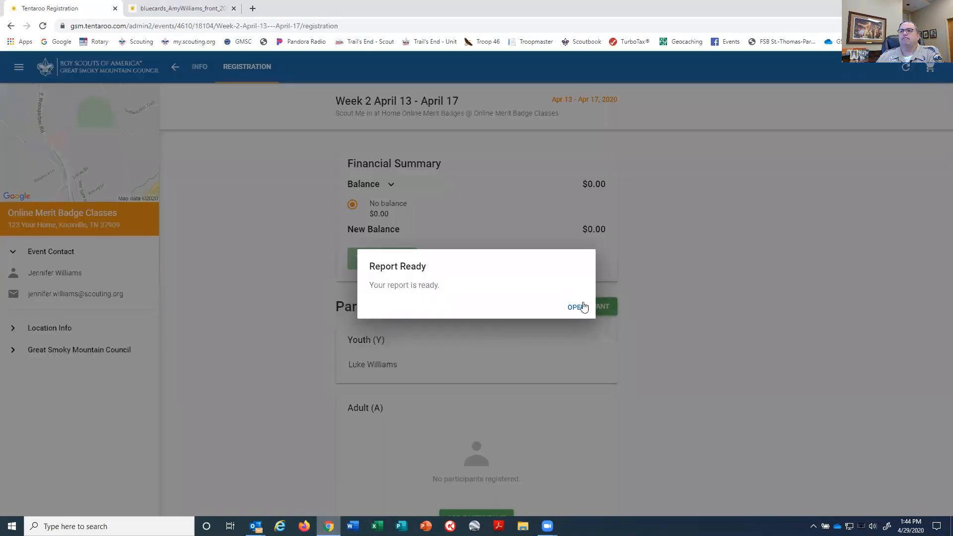
{"action": "left_click", "coordinate": [576, 307]}
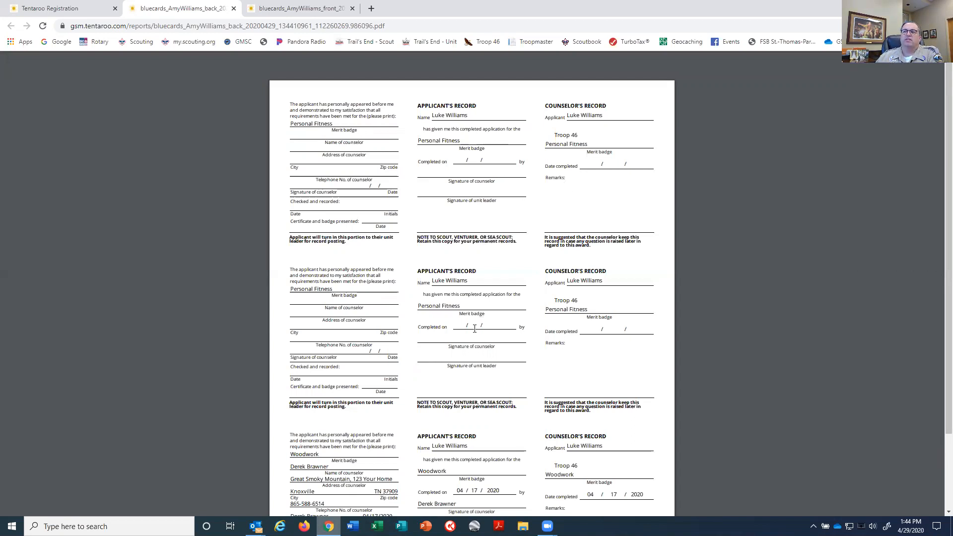
{"action": "left_click", "coordinate": [297, 8]}
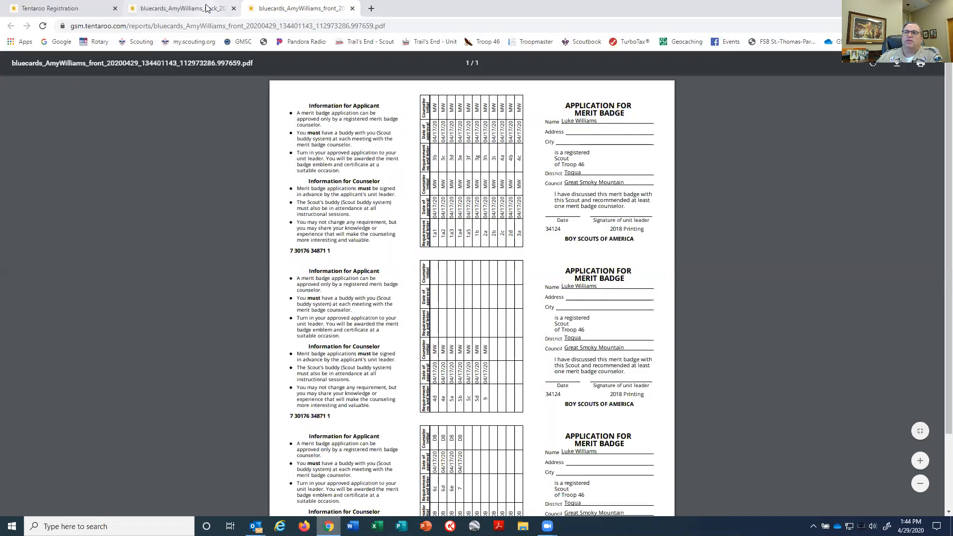
{"action": "left_click", "coordinate": [176, 8]}
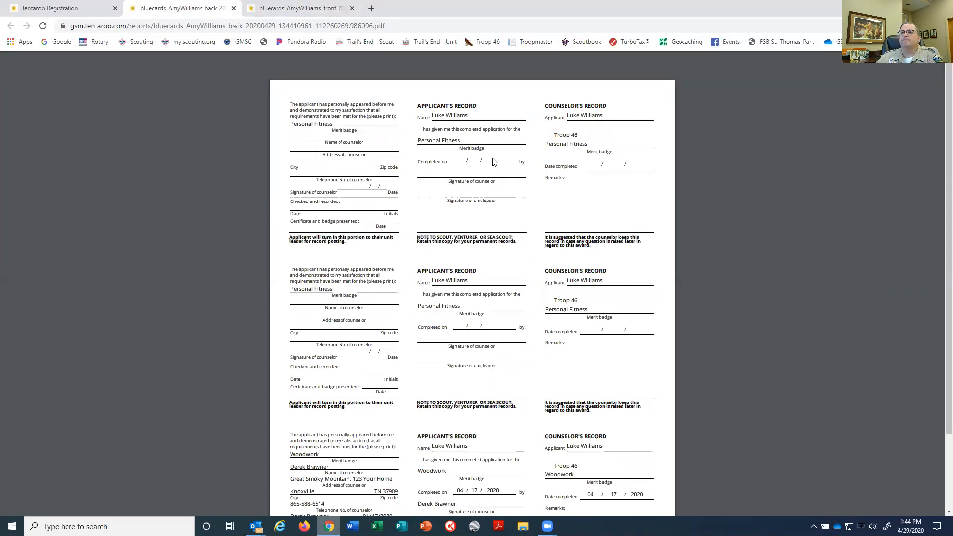
{"action": "scroll", "scroll_direction": "down", "scroll_amount": 3}
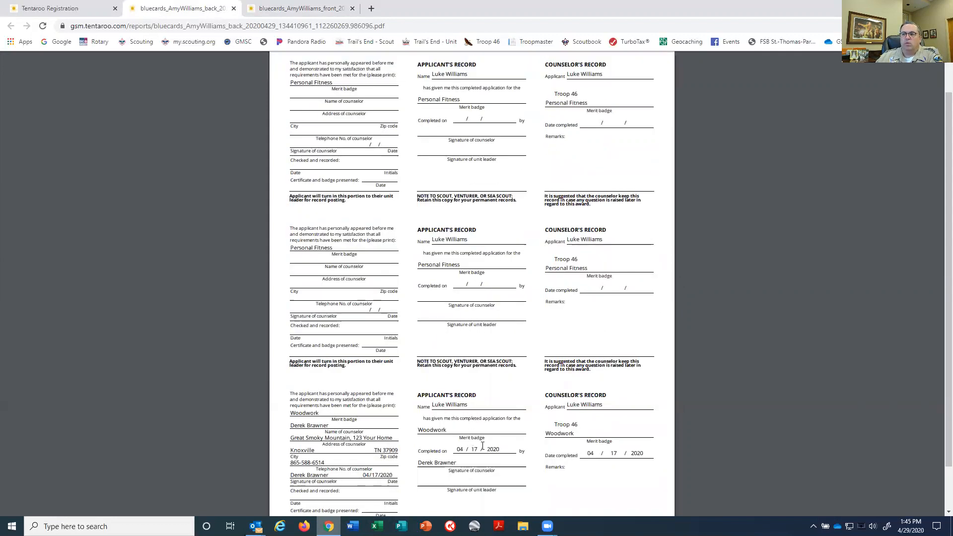
{"action": "scroll", "scroll_direction": "down", "scroll_amount": 3}
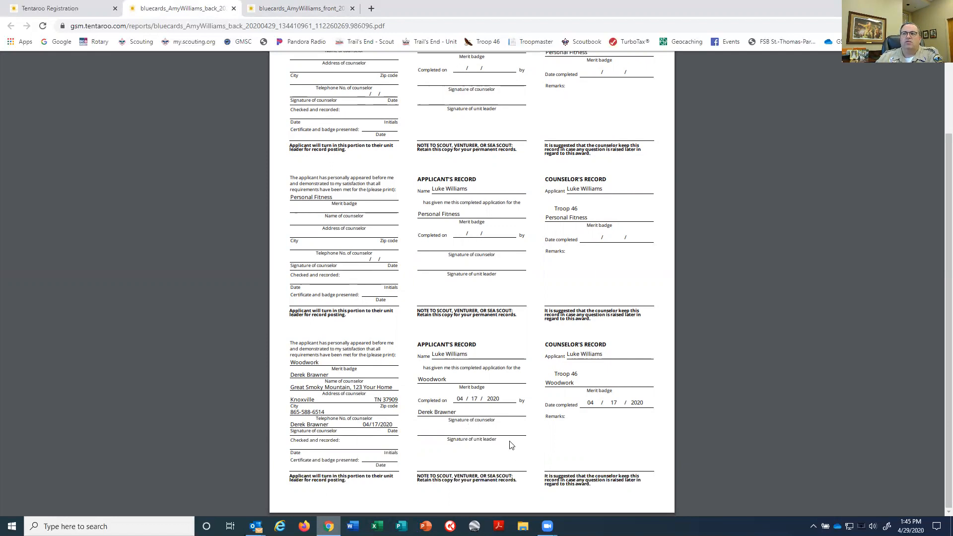
{"action": "scroll", "scroll_direction": "down", "scroll_amount": 3}
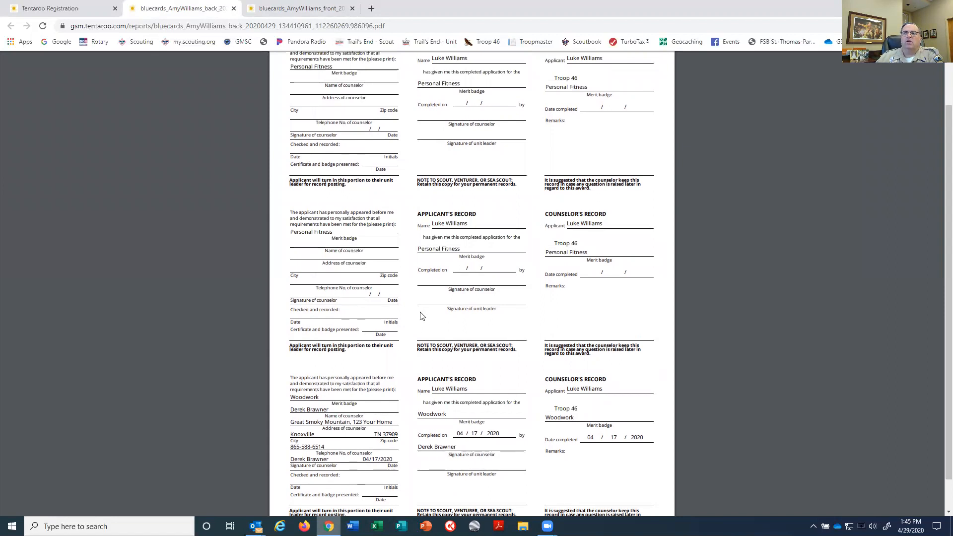
{"action": "scroll", "scroll_direction": "down", "scroll_amount": 3}
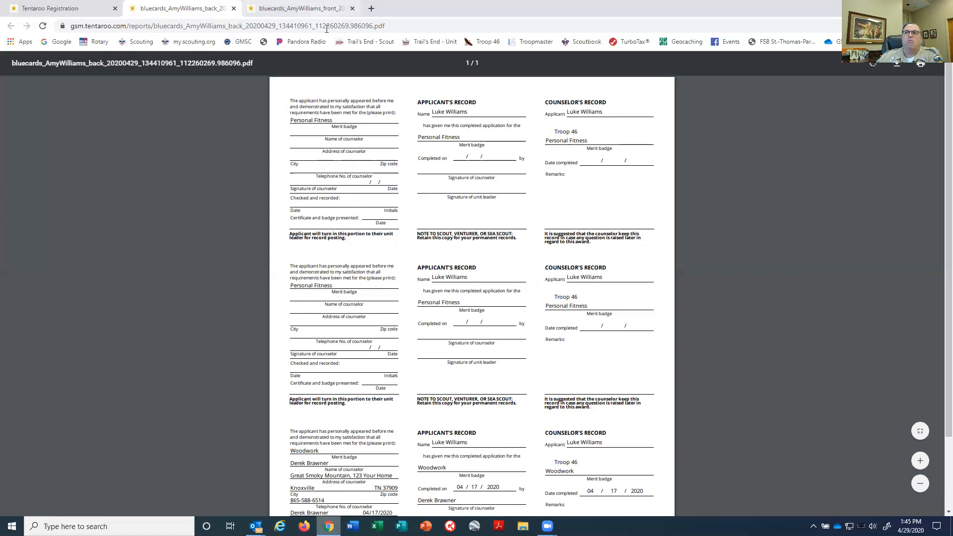
{"action": "left_click", "coordinate": [298, 7]}
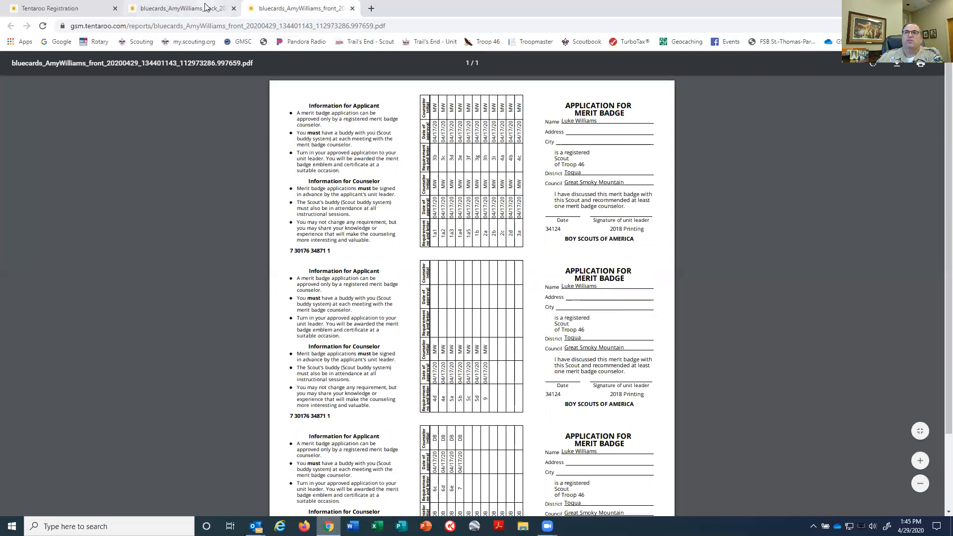
{"action": "left_click", "coordinate": [176, 8]}
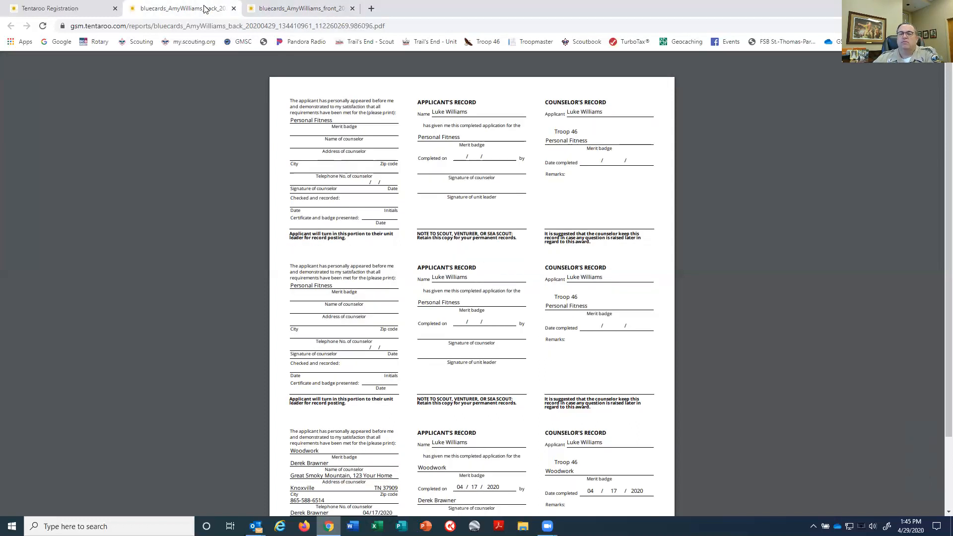